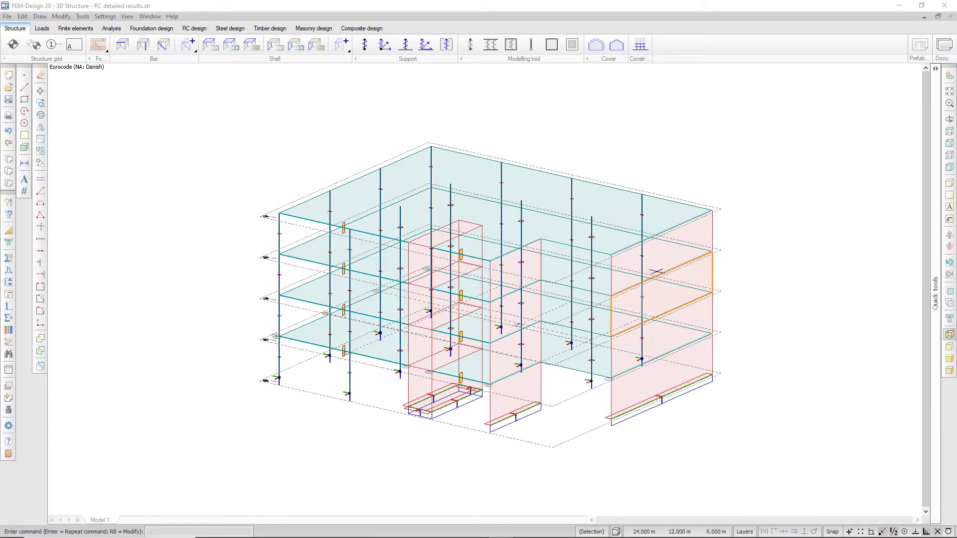
mouse_move(665, 255)
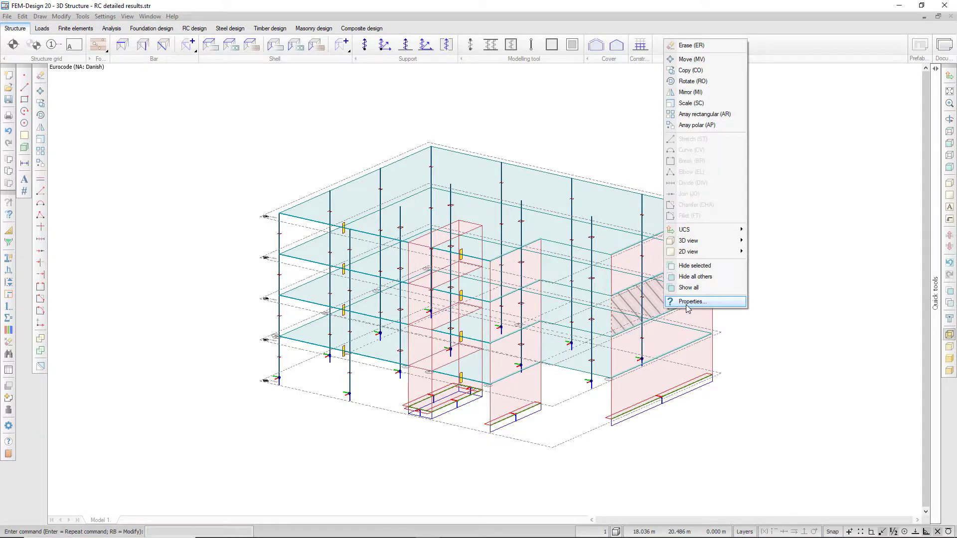
- View the building from the front, then from the side, then in isometric 3D
left_click(691, 301)
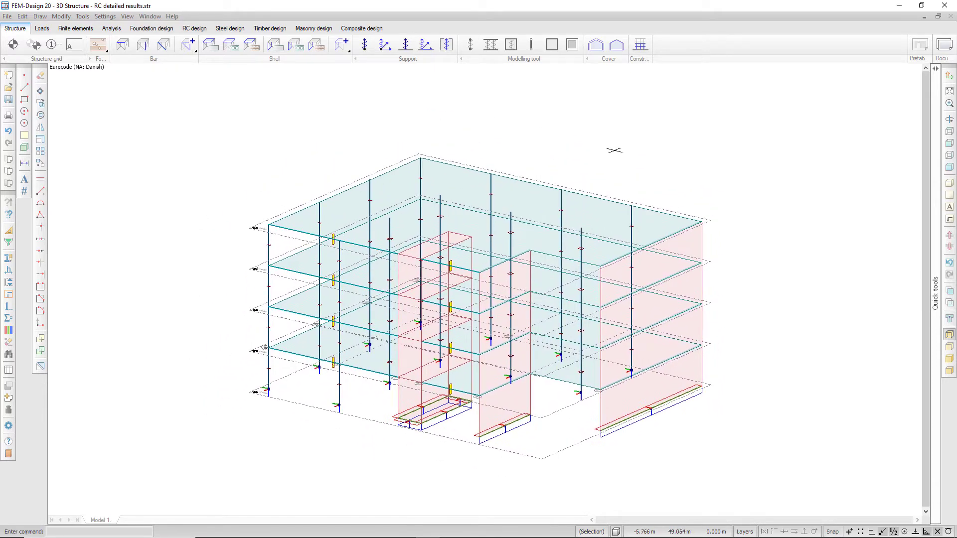
mouse_move(724, 227)
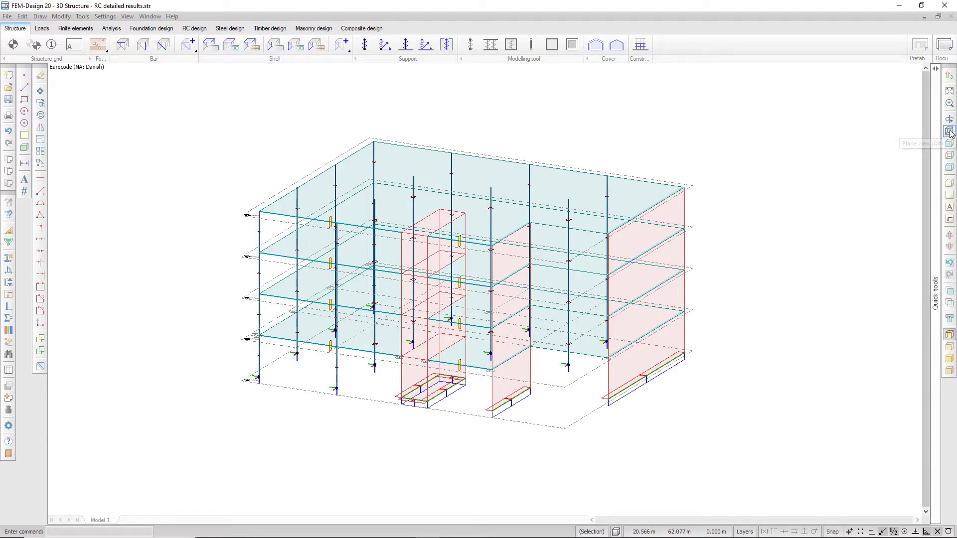
left_click(949, 131)
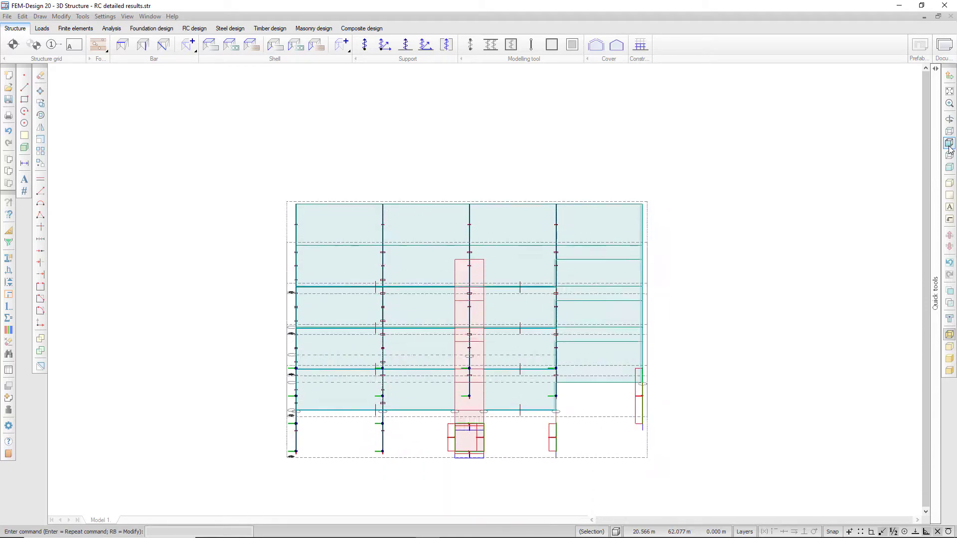
left_click(949, 157)
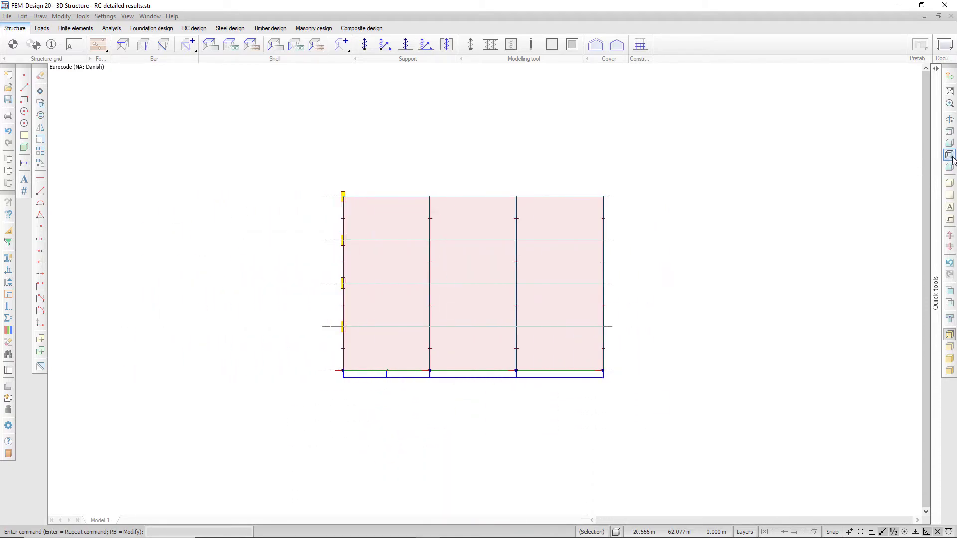
left_click(949, 166)
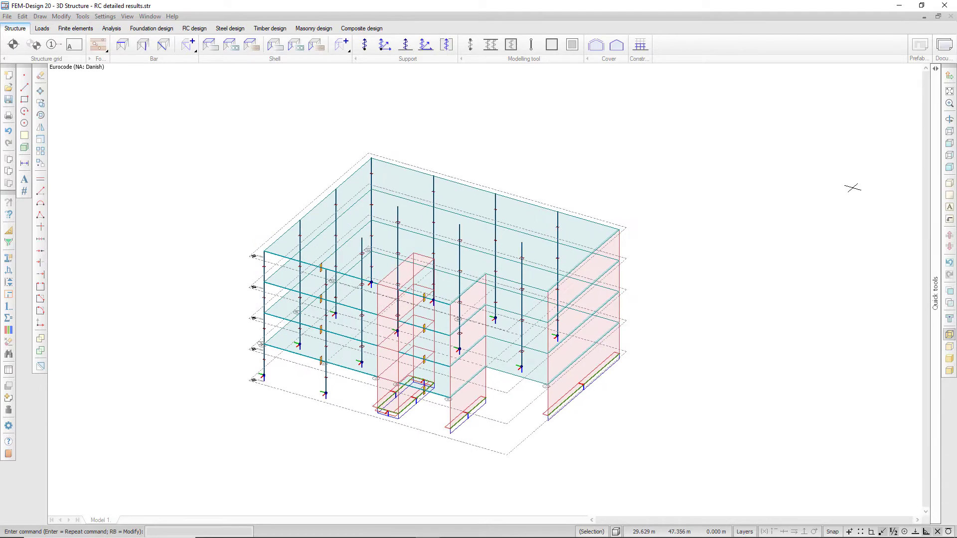
mouse_move(119, 383)
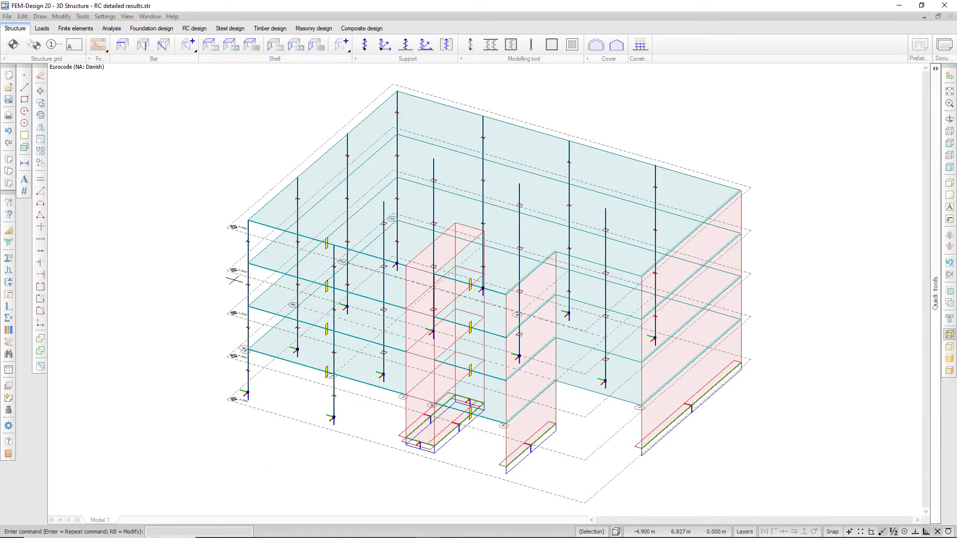
left_click(949, 219)
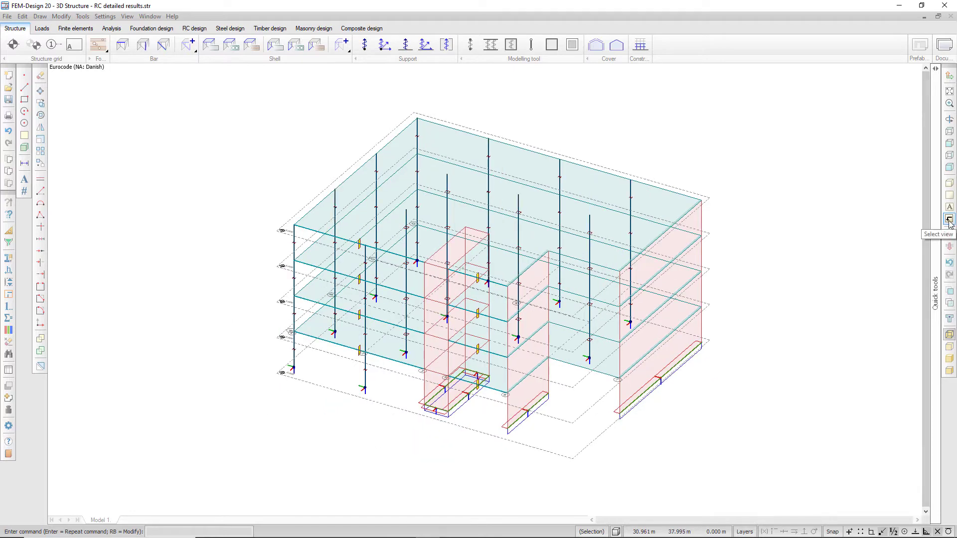
- Switch between the foundation and Storey 2 views, then show the Axis 1 elevation
left_click(948, 220)
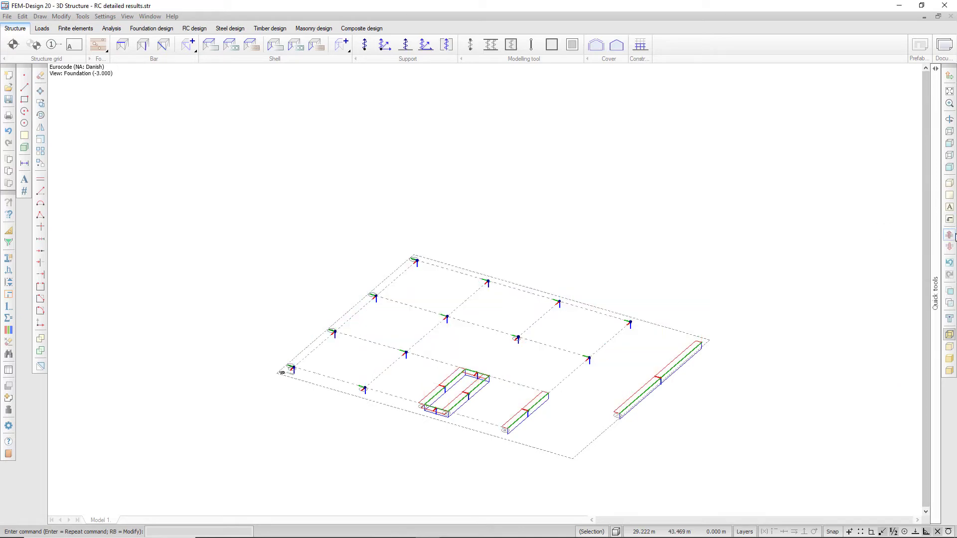
left_click(949, 235)
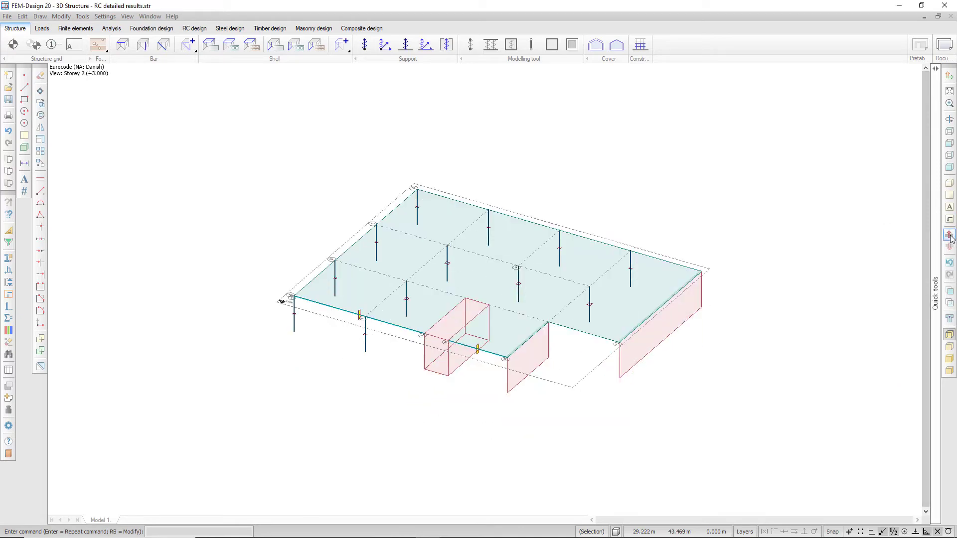
left_click(949, 247)
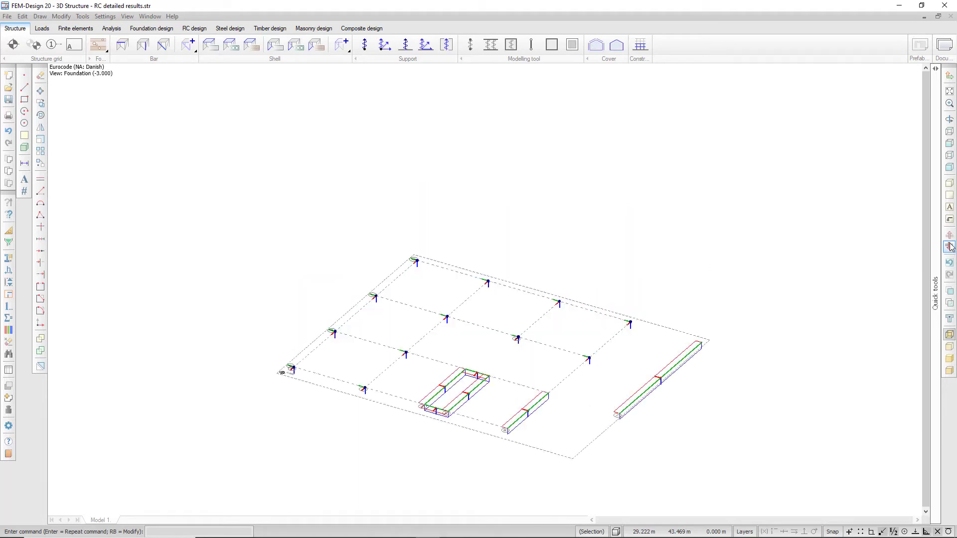
left_click(950, 220)
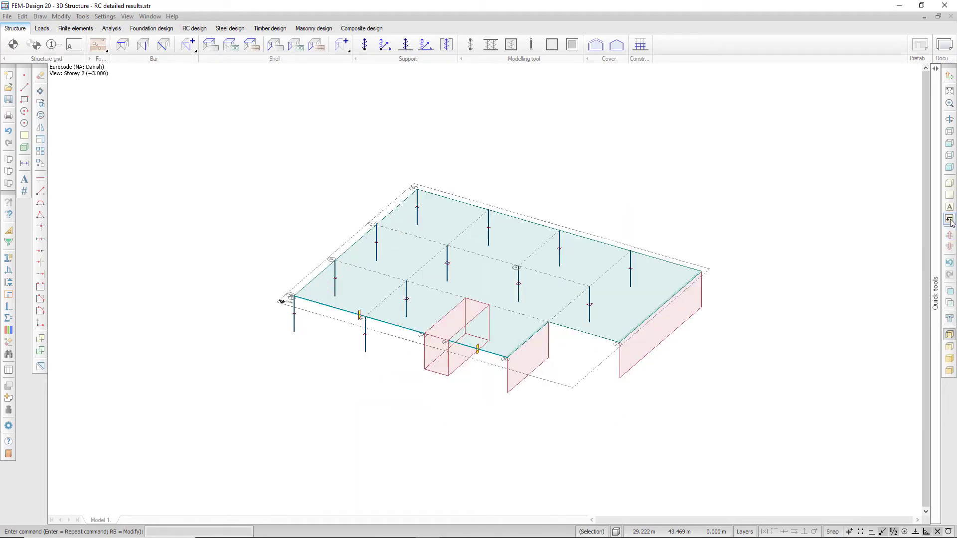
left_click(949, 220)
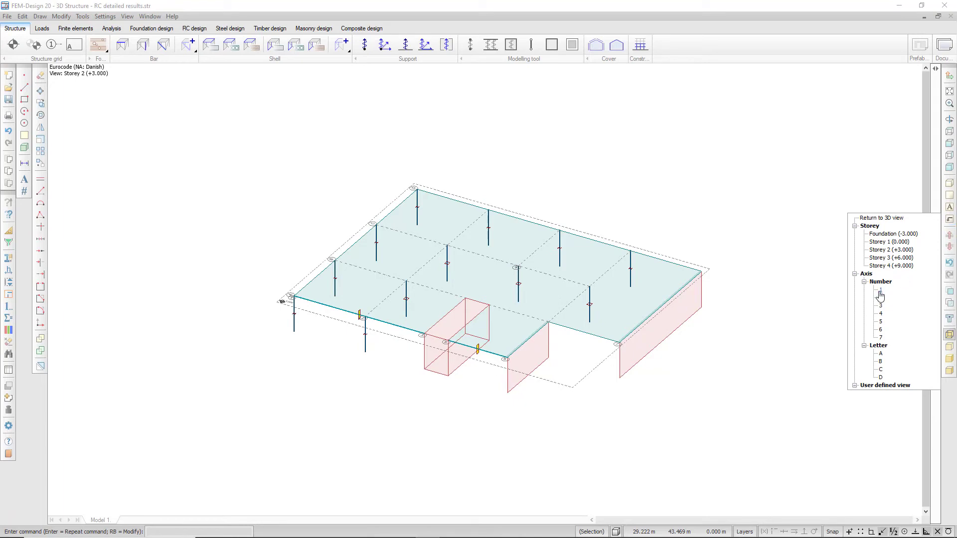
left_click(880, 289)
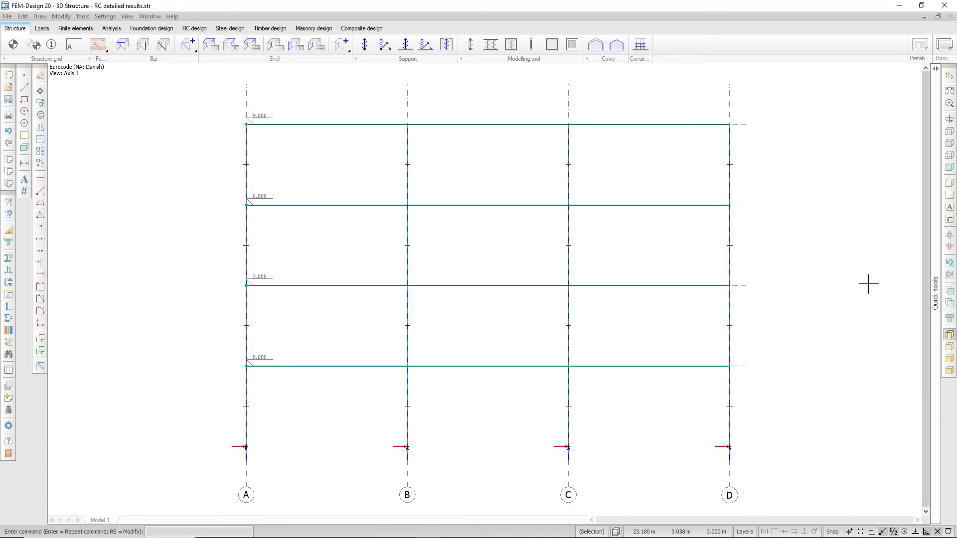